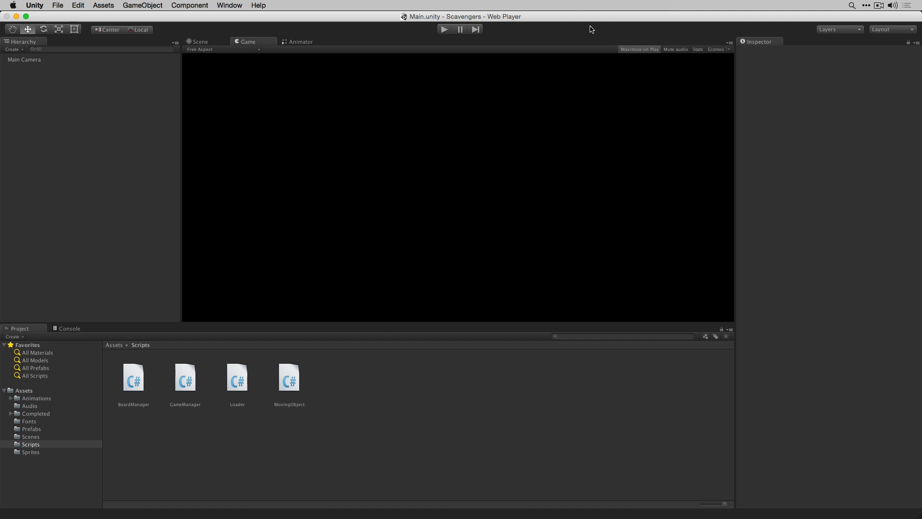
mouse_move(564, 50)
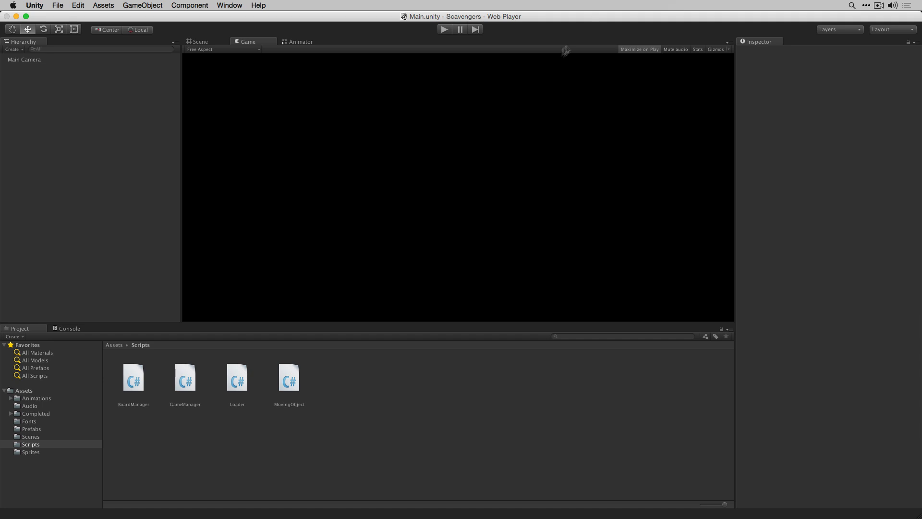
mouse_move(14, 336)
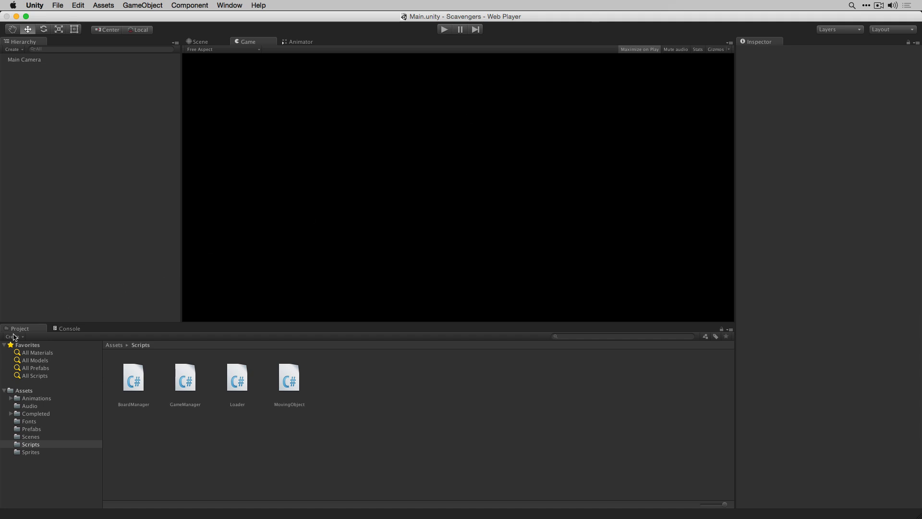
mouse_move(25, 365)
type("Wall")
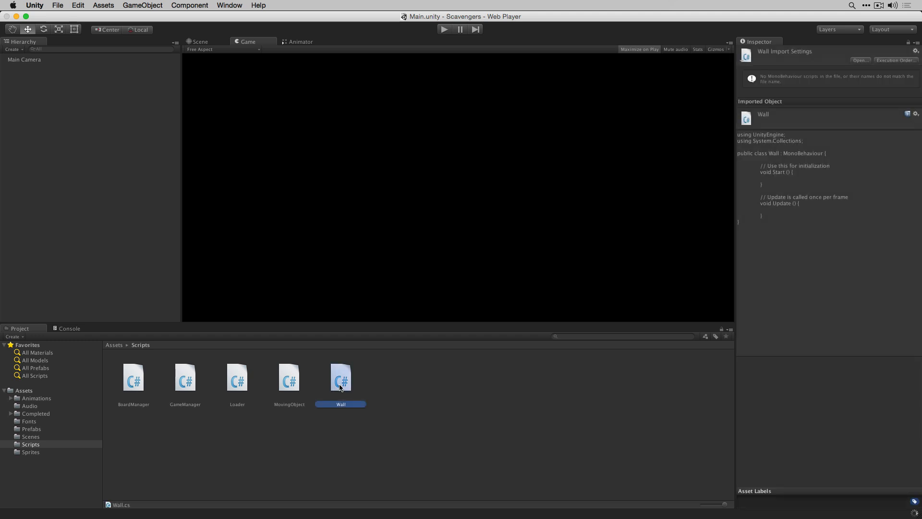
- Declare public Sprite dmgSprite and public int hp = 4 in Wall.cs
double_click(340, 377)
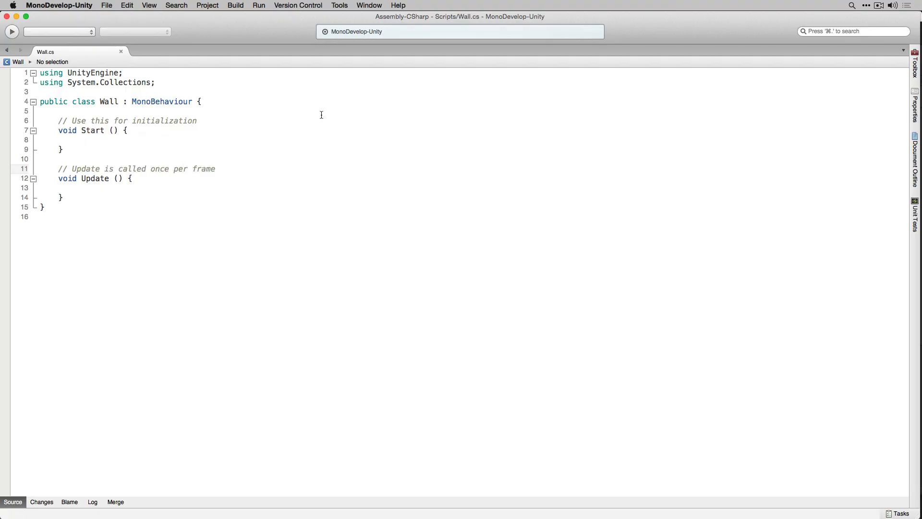
mouse_move(308, 114)
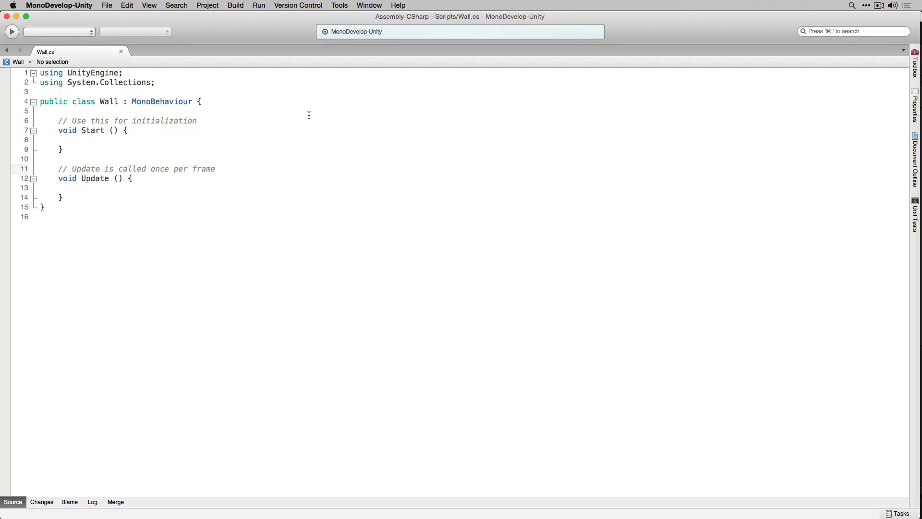
type("public Sprite dmgSprite;")
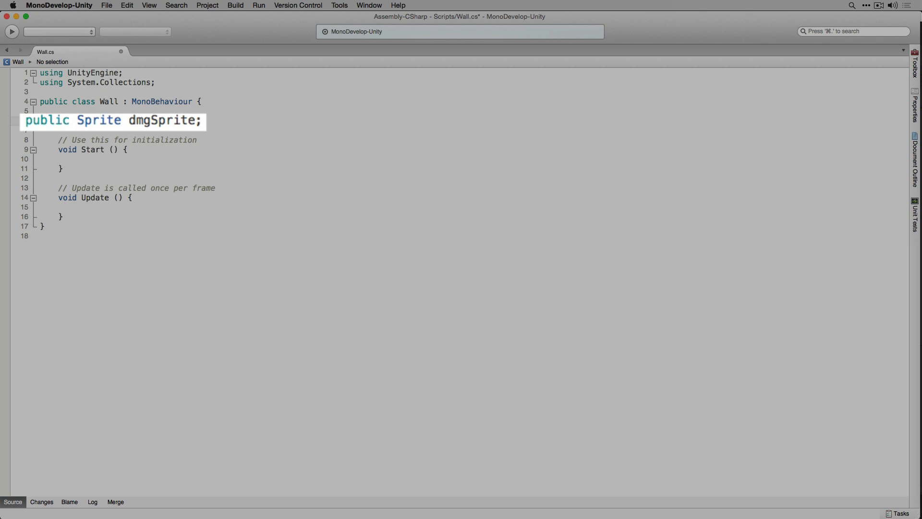
left_click(203, 120)
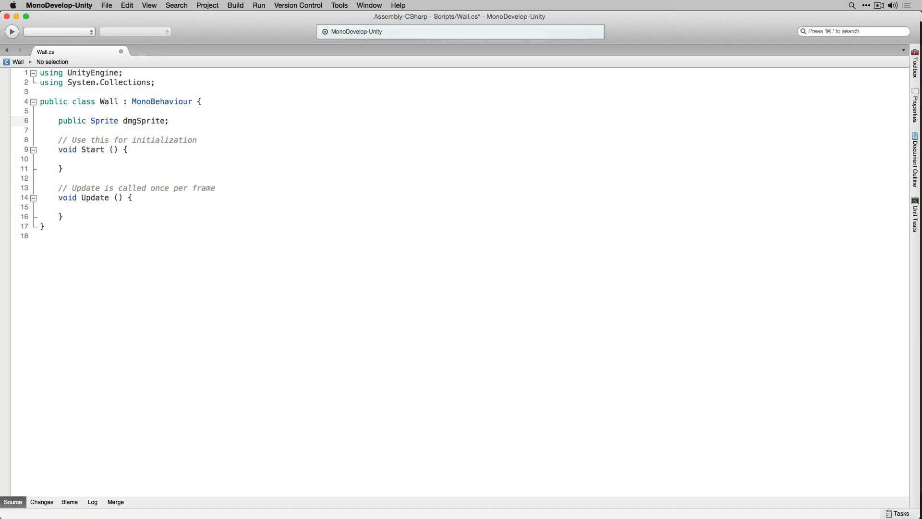
type("public int hp = 4;")
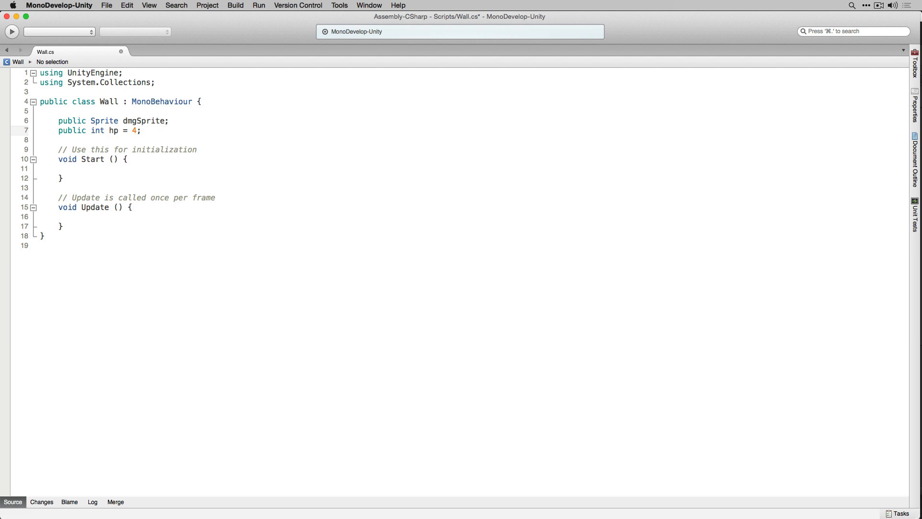
- Declare a private SpriteRenderer spriteRenderer field
type("private")
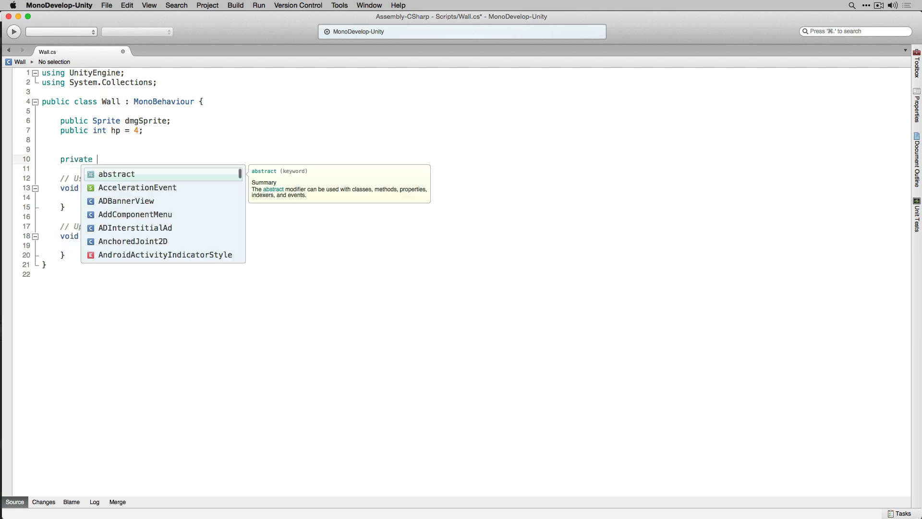
type("SpriteRenderer sprite")
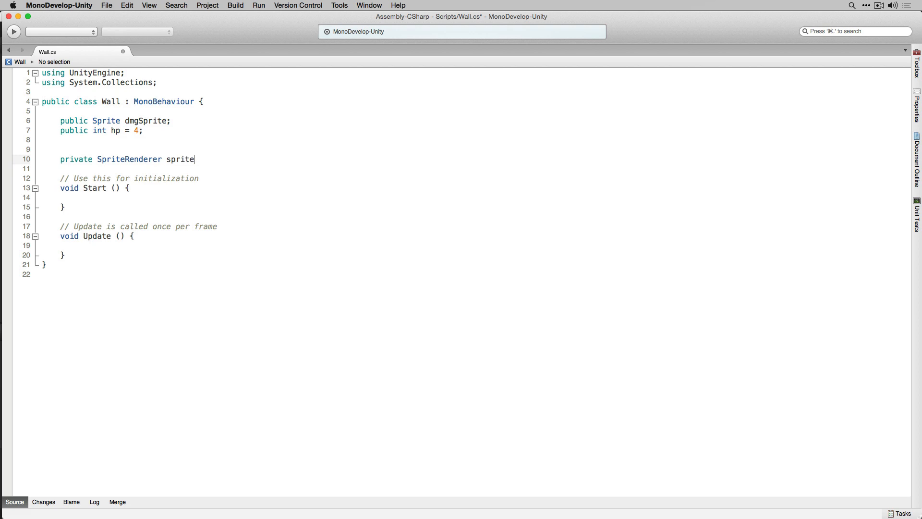
type("Renderer;")
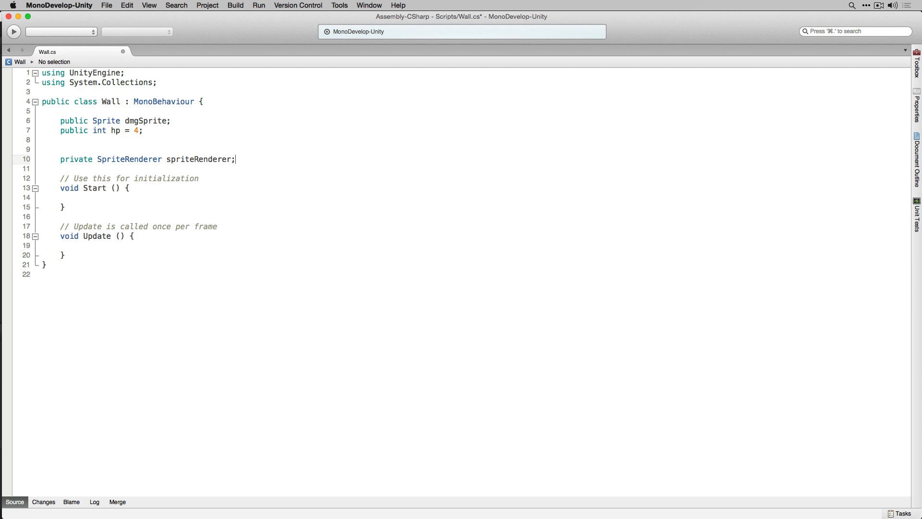
- Rename Start to Awake with spriteRenderer = GetComponent<SpriteRenderer>(); and delete Update
left_click(94, 187)
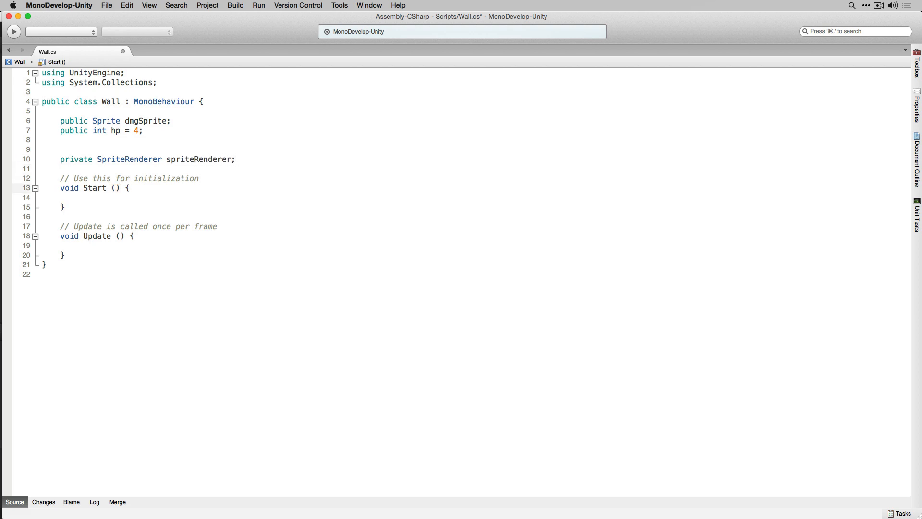
double_click(94, 187)
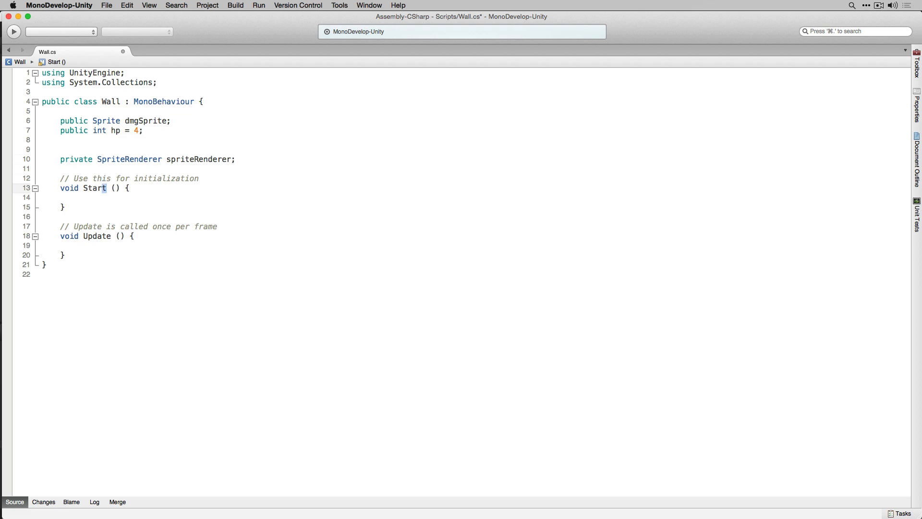
type("Awake")
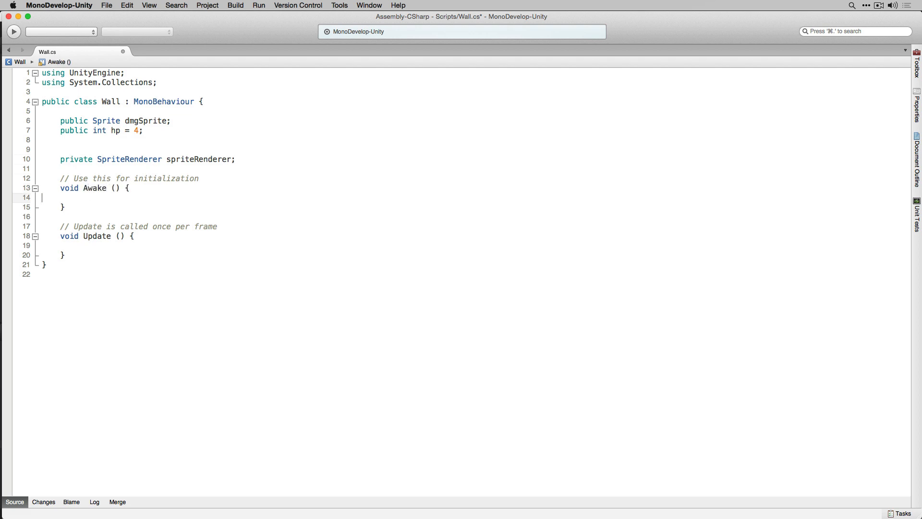
type("spriteRenderer = GetComponent<")
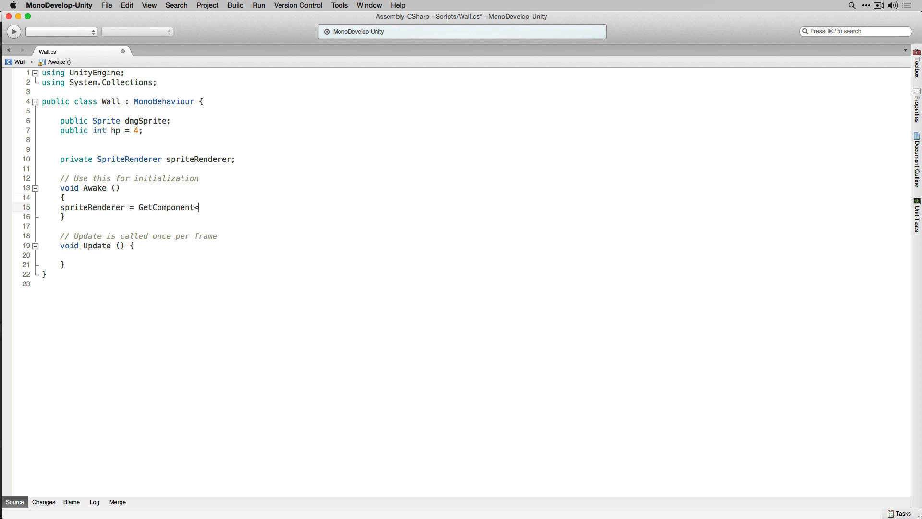
type("SpriteRenderer>();")
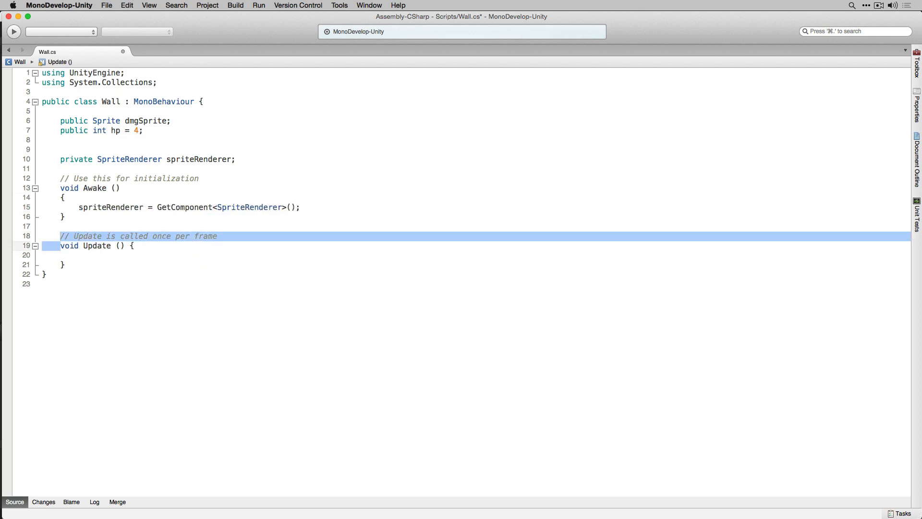
key("Delete")
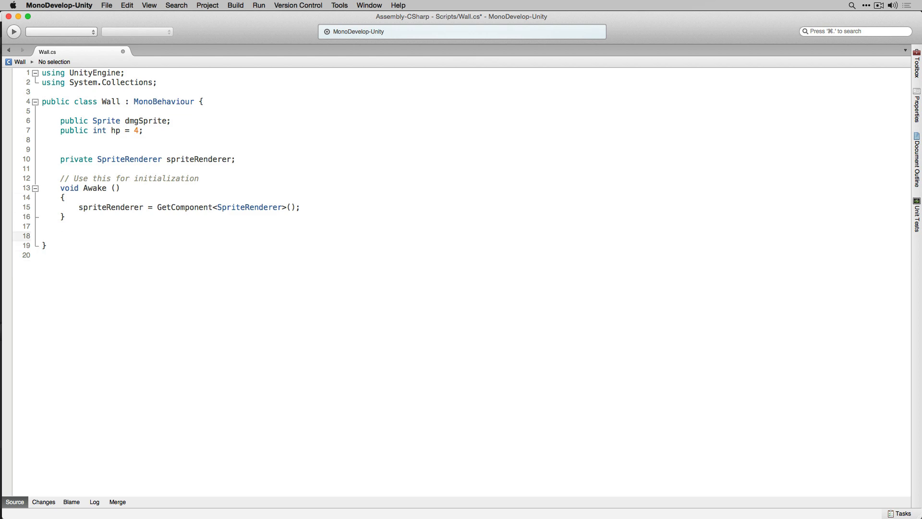
- Write public void DamageWall(int loss) that sets spriteRenderer.sprite = dmgSprite
type("public void DamageW")
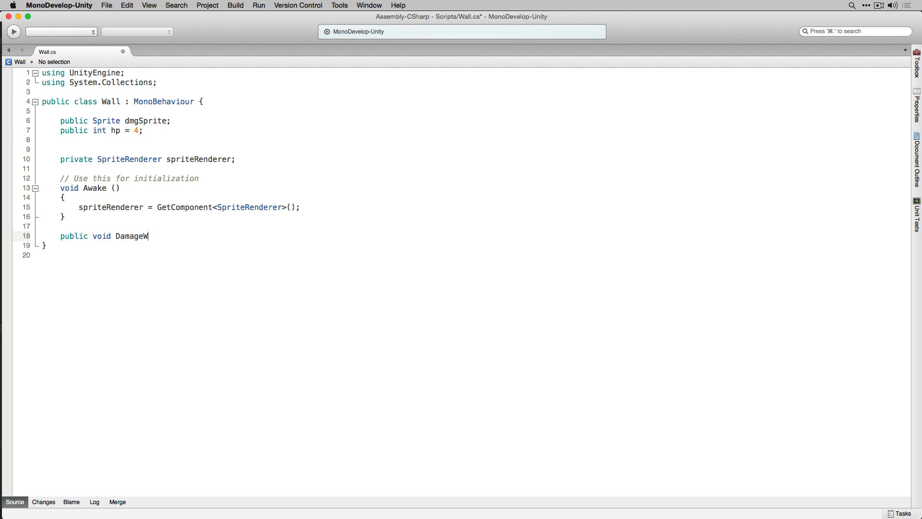
type("all (int loss)")
type("{")
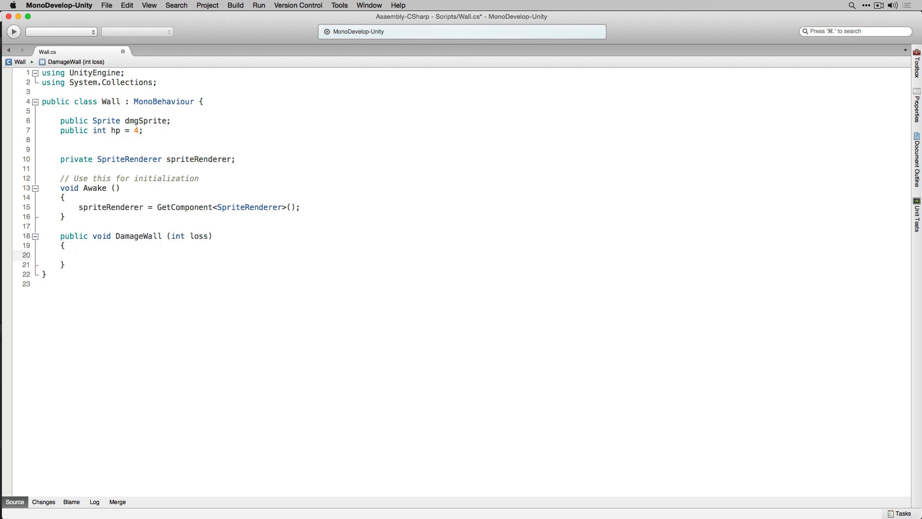
left_click(78, 255)
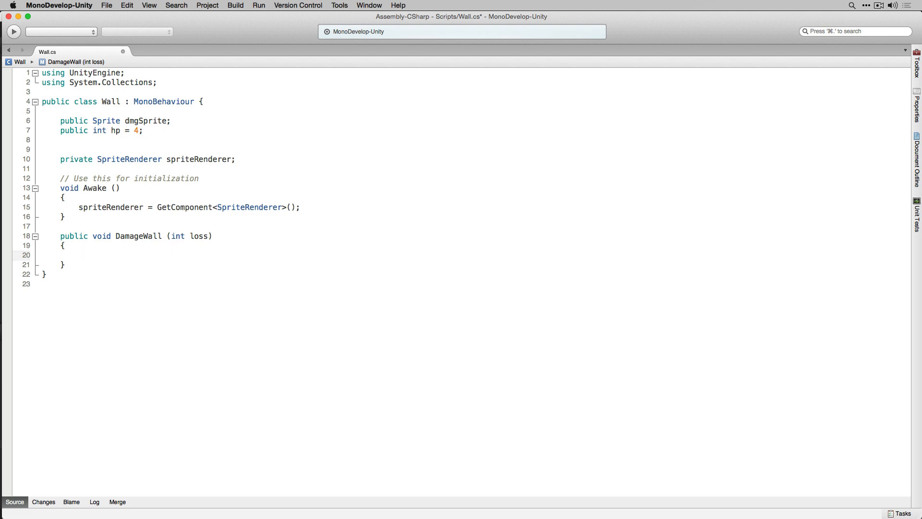
type("spriteRenderer.sprite")
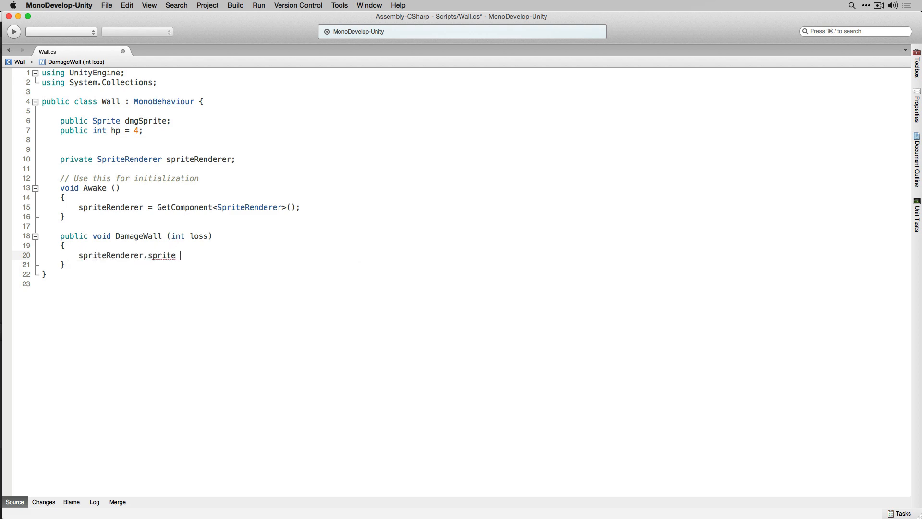
type("= dmgSprite;")
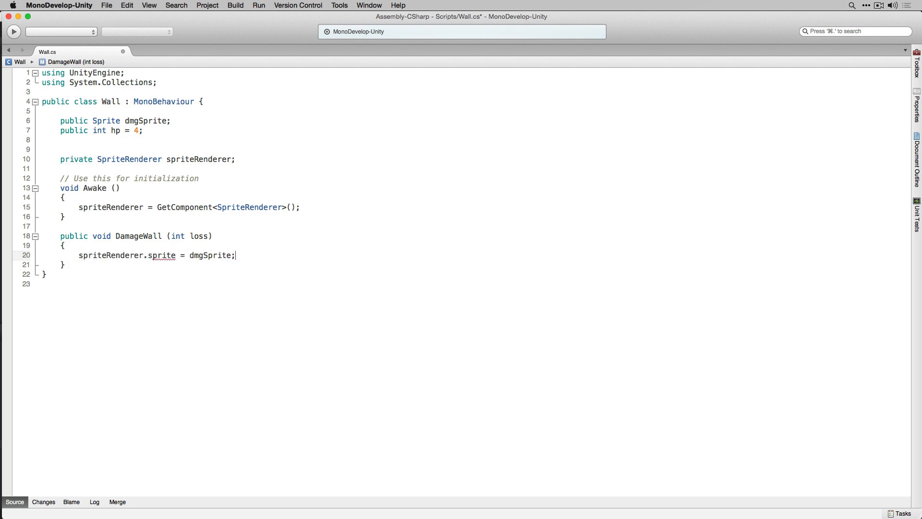
- Subtract loss from hp and begin the if (hp <= 0) check
key("Return")
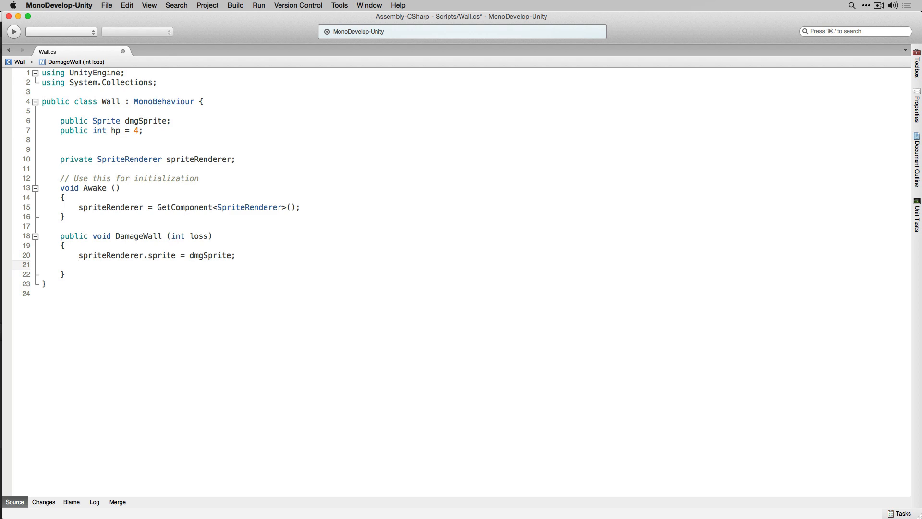
type("hp -= loss;")
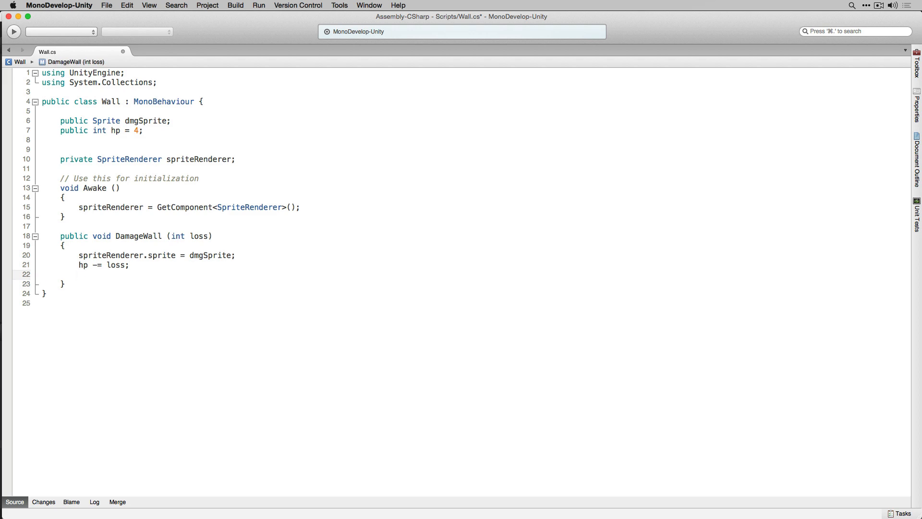
type("if (hp <")
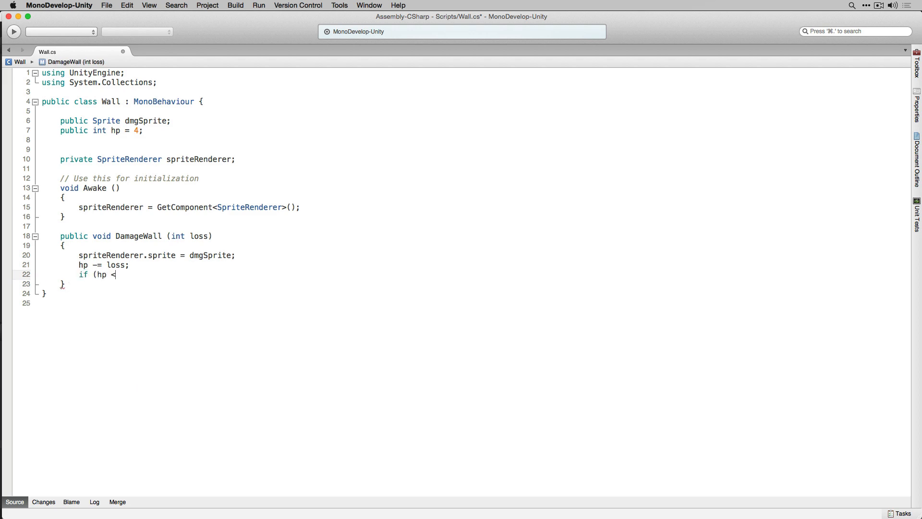
type("= 0)")
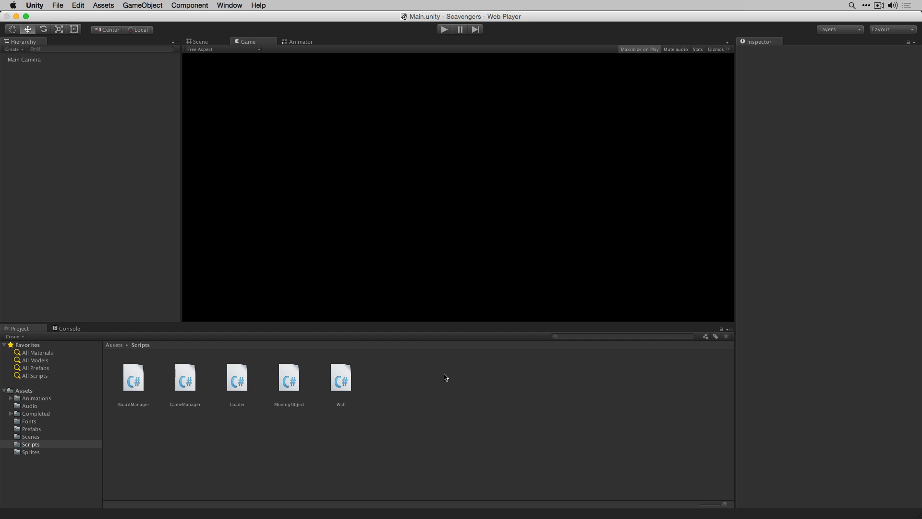
mouse_move(39, 434)
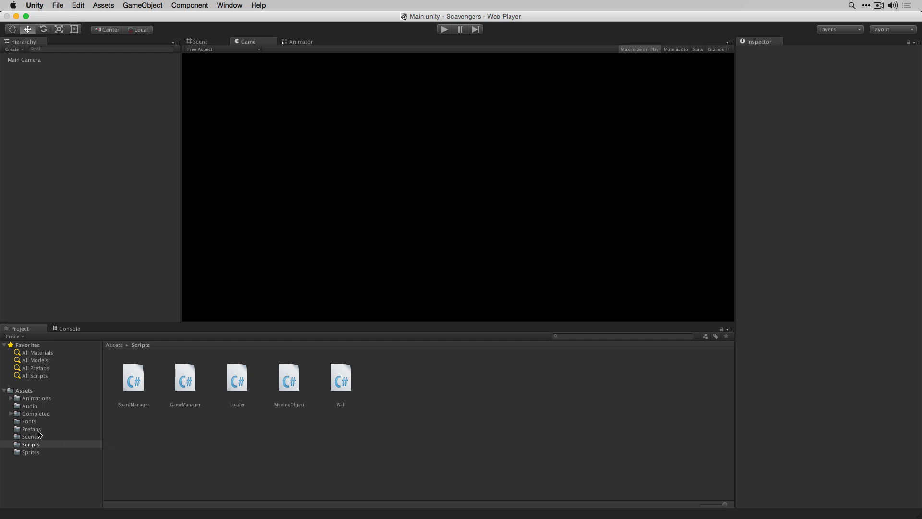
mouse_move(43, 431)
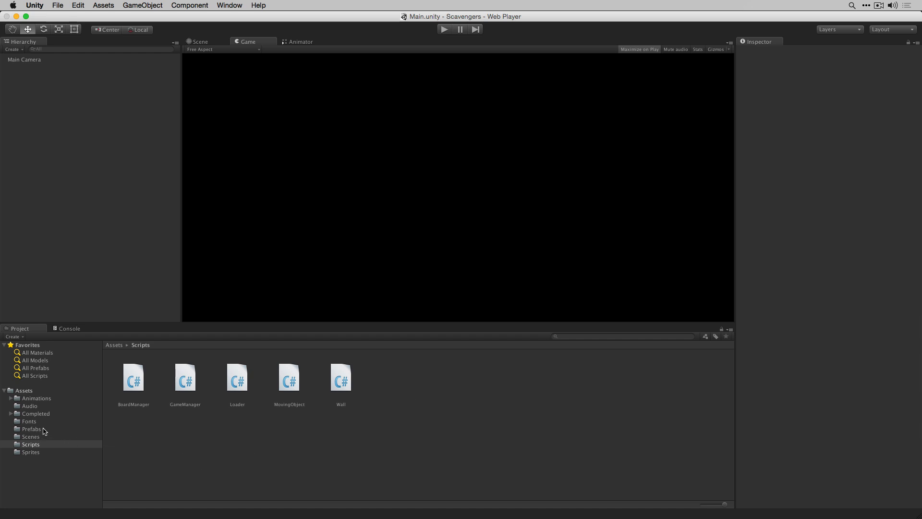
- Select the Wall1 through Wall8 prefabs in the Prefabs folder
left_click(32, 429)
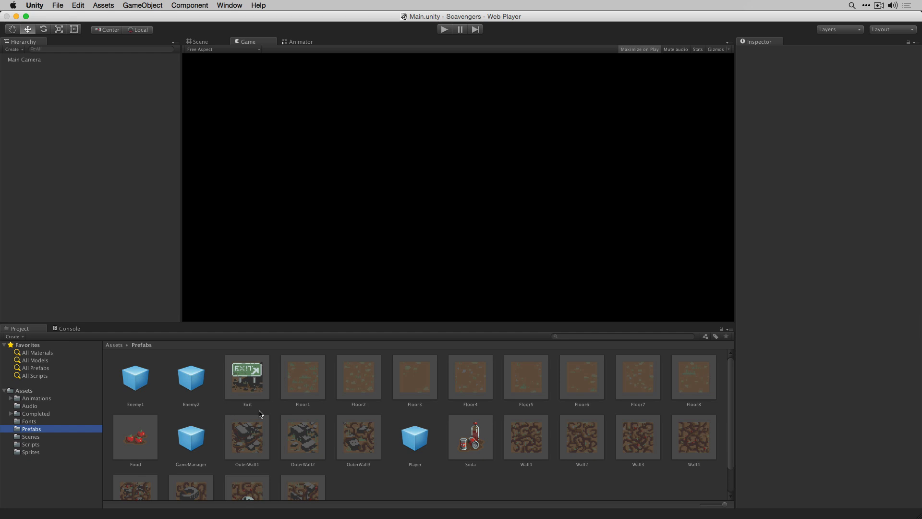
scroll("down", 3)
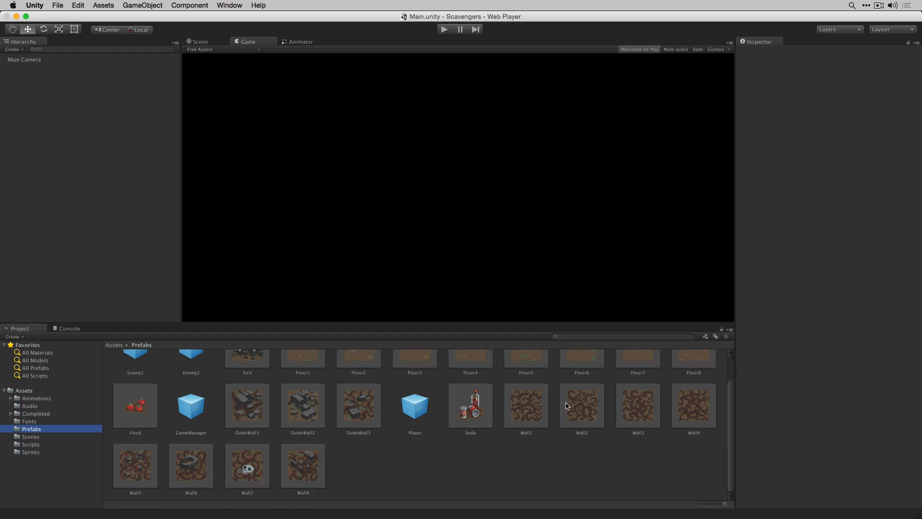
left_click(525, 405)
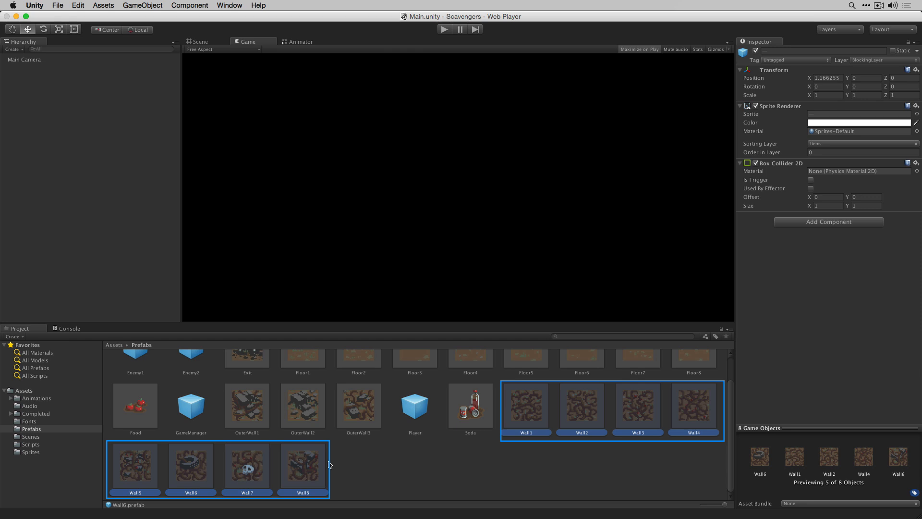
- Add the Wall script component to all eight selected wall prefabs
left_click(189, 6)
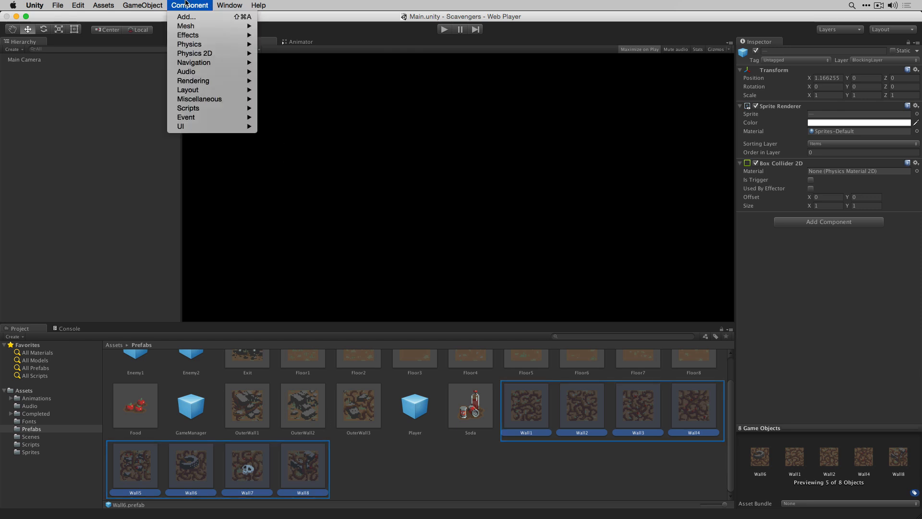
mouse_move(188, 108)
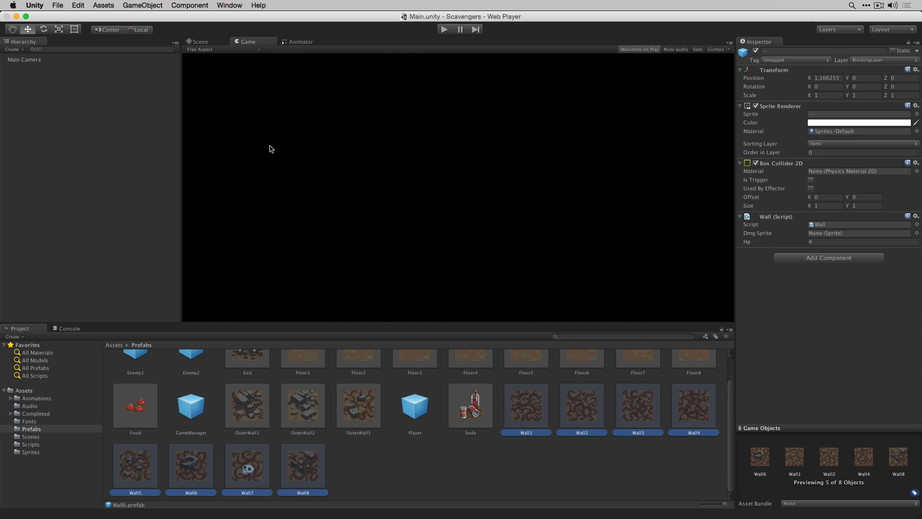
mouse_move(807, 301)
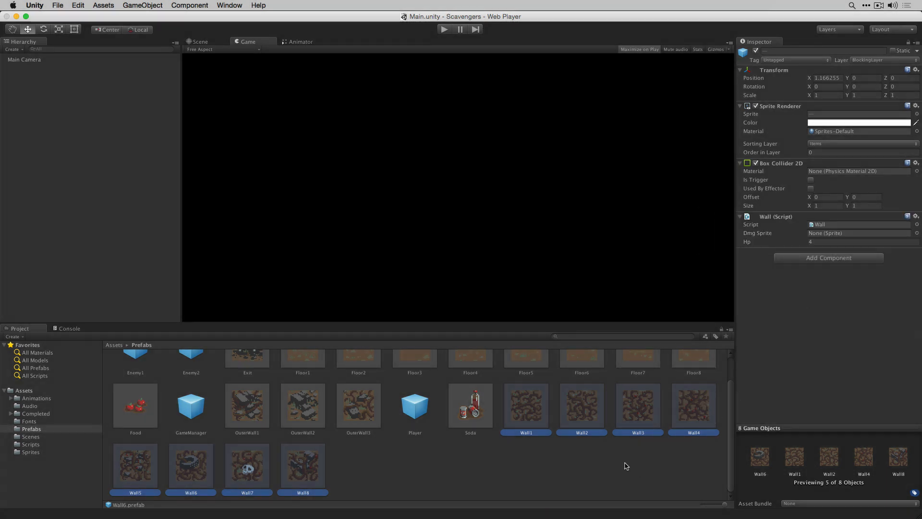
- Assign Scavengers_SpriteSheet_48 to Wall1's Dmg Sprite and move to Wall2
left_click(525, 405)
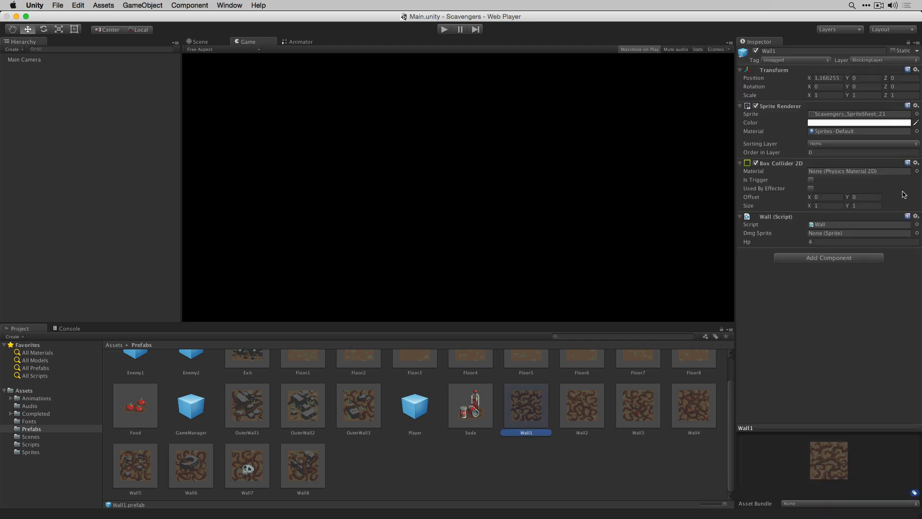
left_click(917, 233)
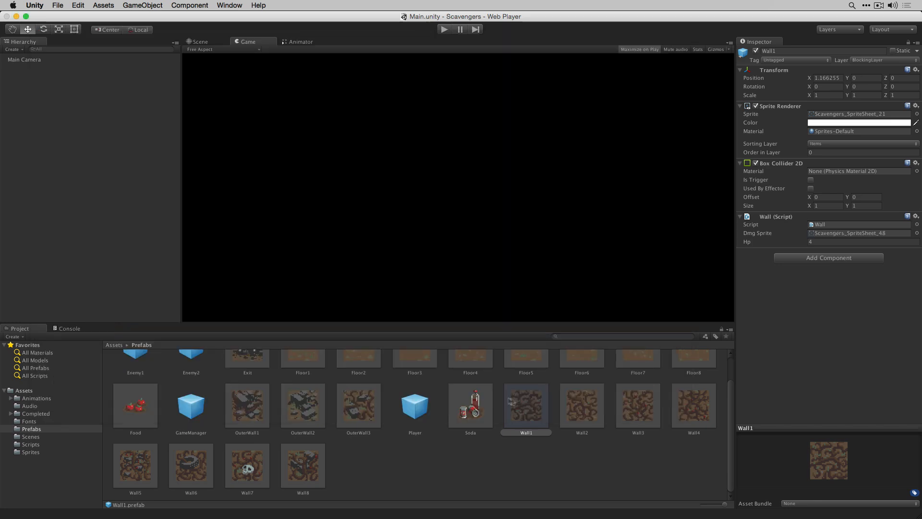
left_click(581, 404)
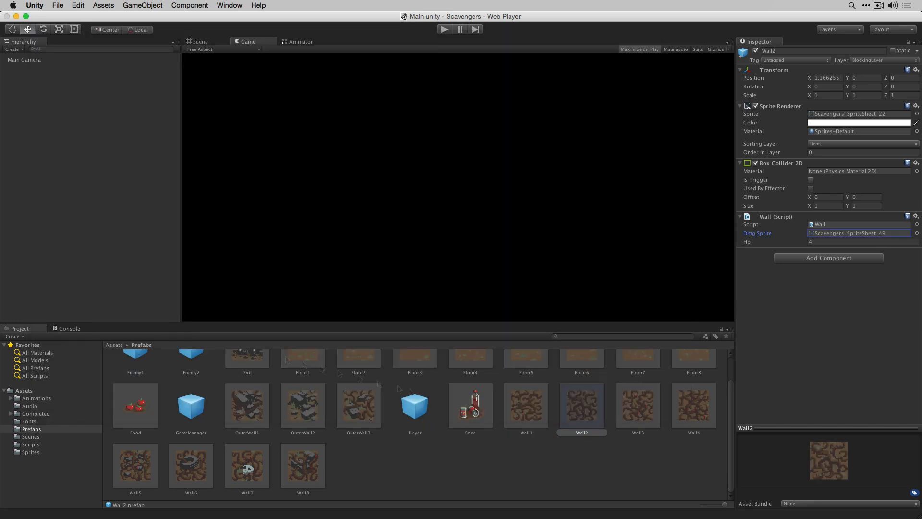
- Step through further wall prefabs and pick the damage sprite for Wall7
left_click(692, 405)
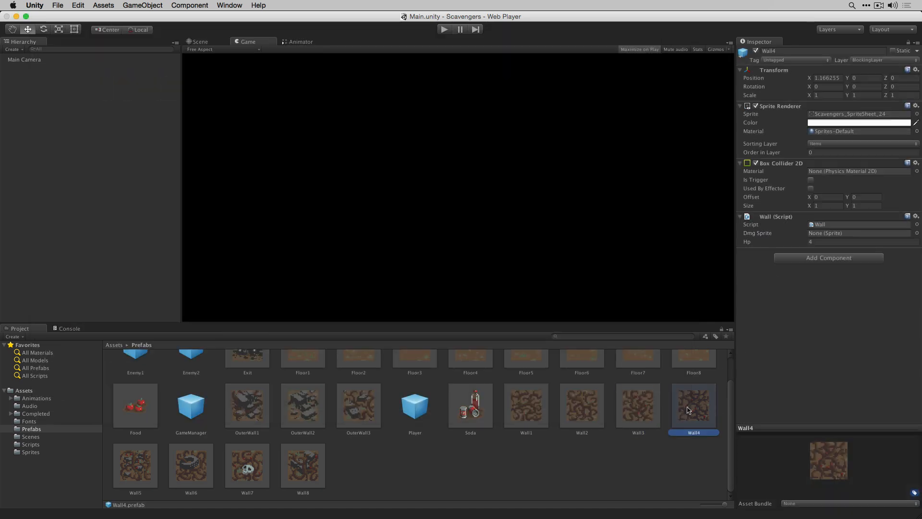
left_click(916, 113)
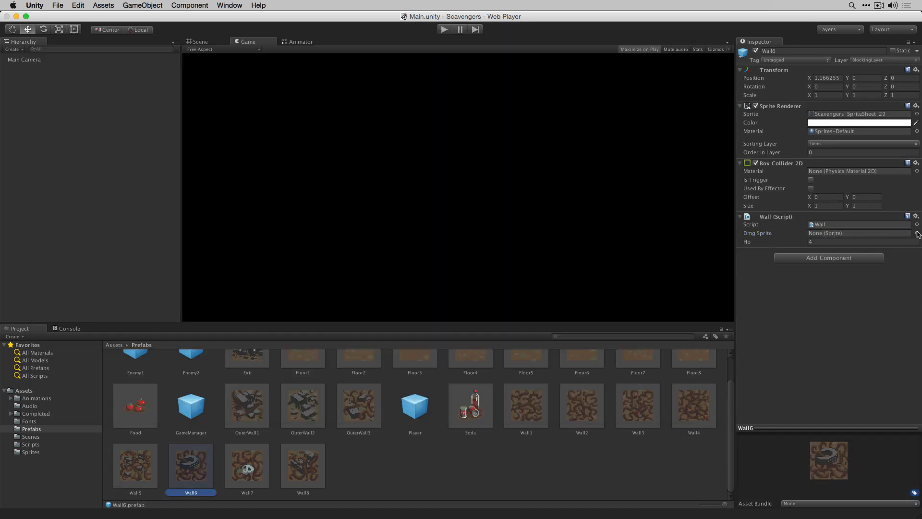
left_click(247, 464)
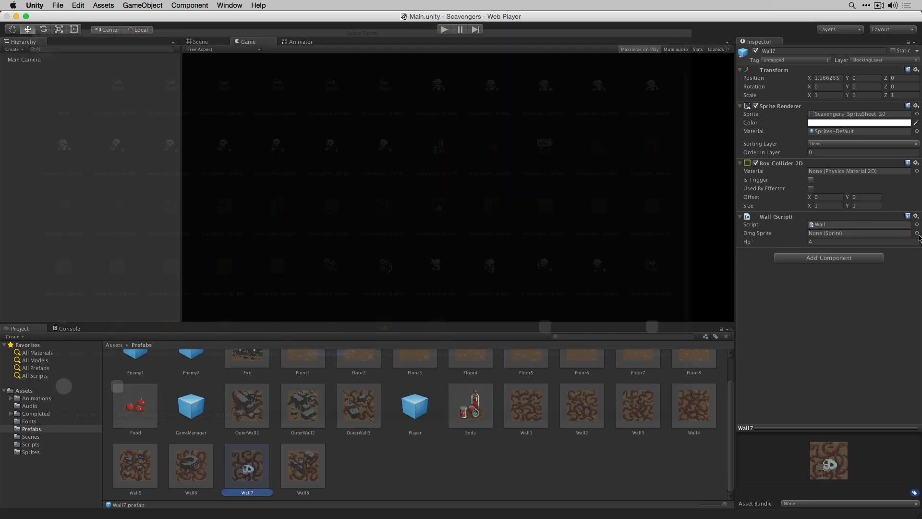